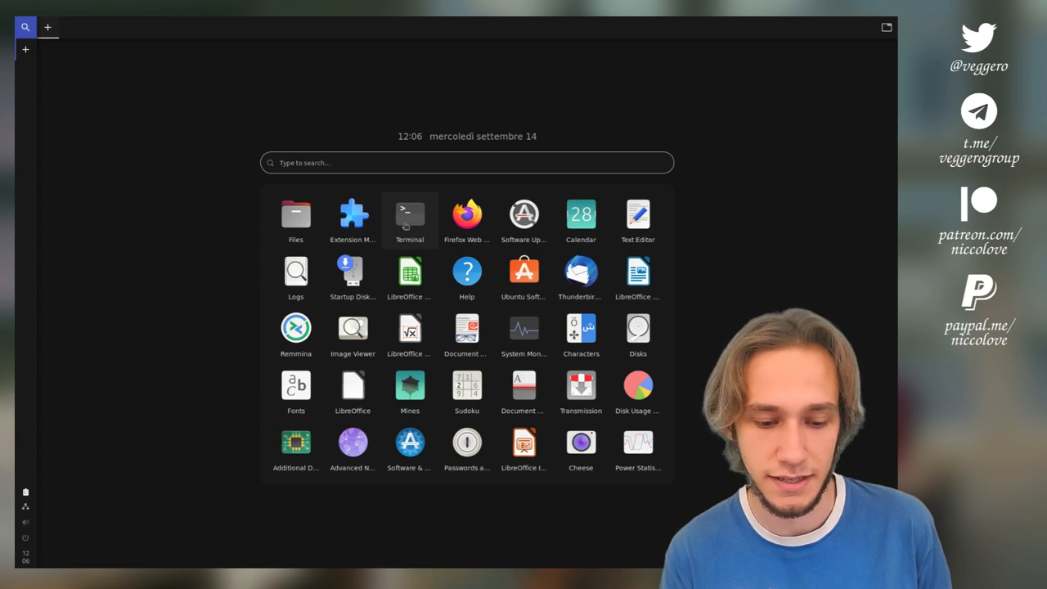
- Launch Text Editor from the app launcher in the first workspace
{"action": "left_click", "coordinate": [637, 214]}
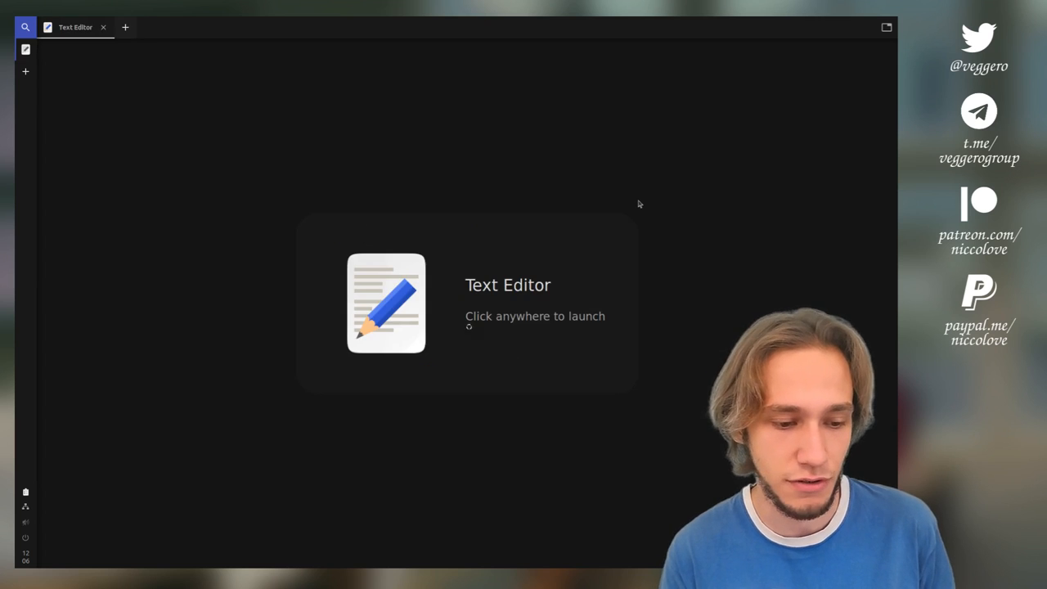
{"action": "left_click", "coordinate": [466, 303]}
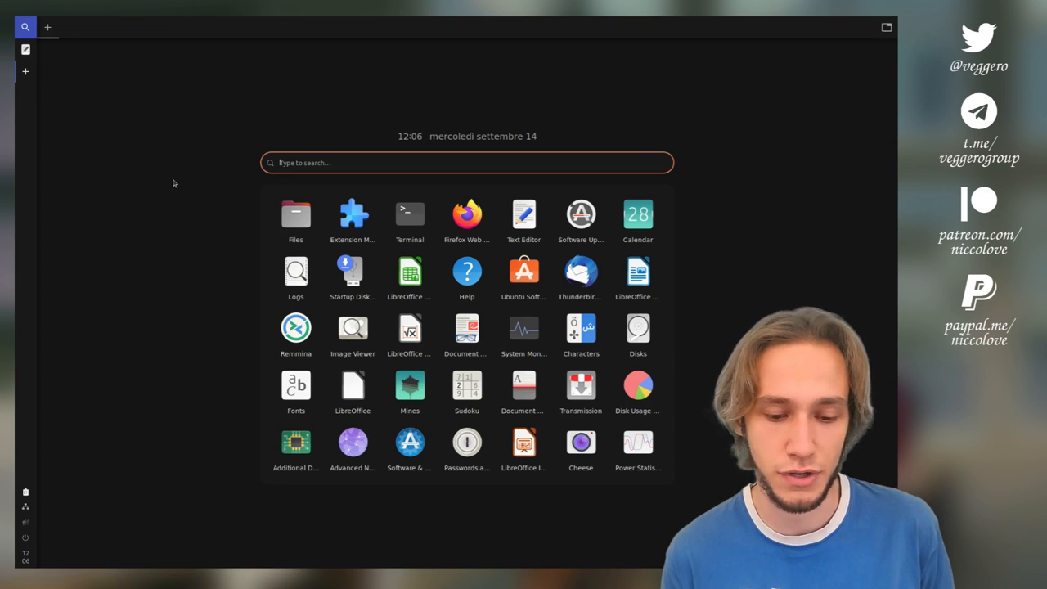
- Open Terminal in the second workspace and add a Calendar tab beside Text Editor
{"action": "left_click", "coordinate": [408, 214]}
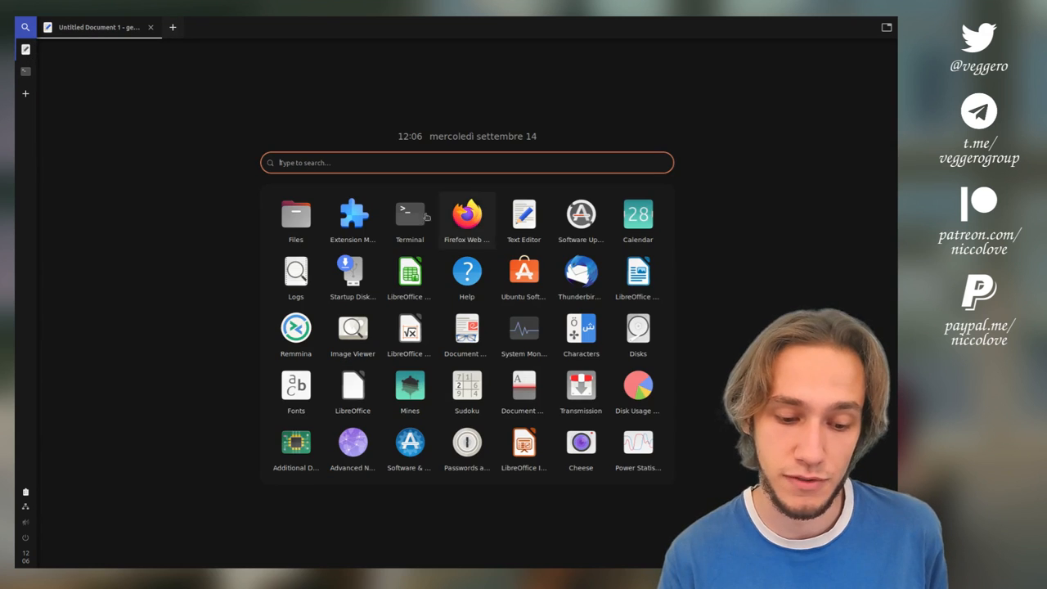
{"action": "left_click", "coordinate": [637, 214]}
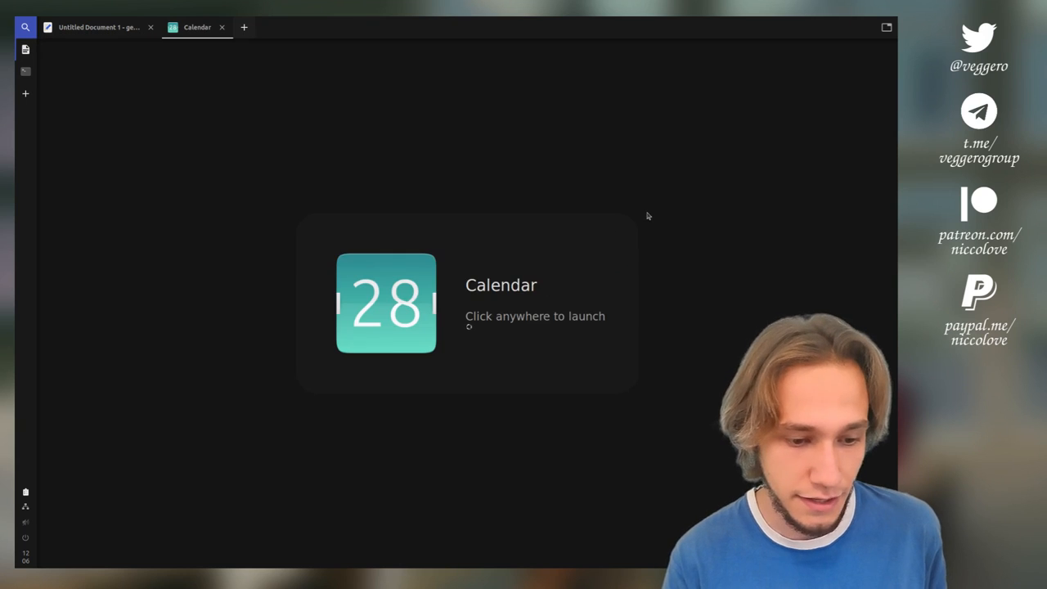
{"action": "left_click", "coordinate": [94, 27]}
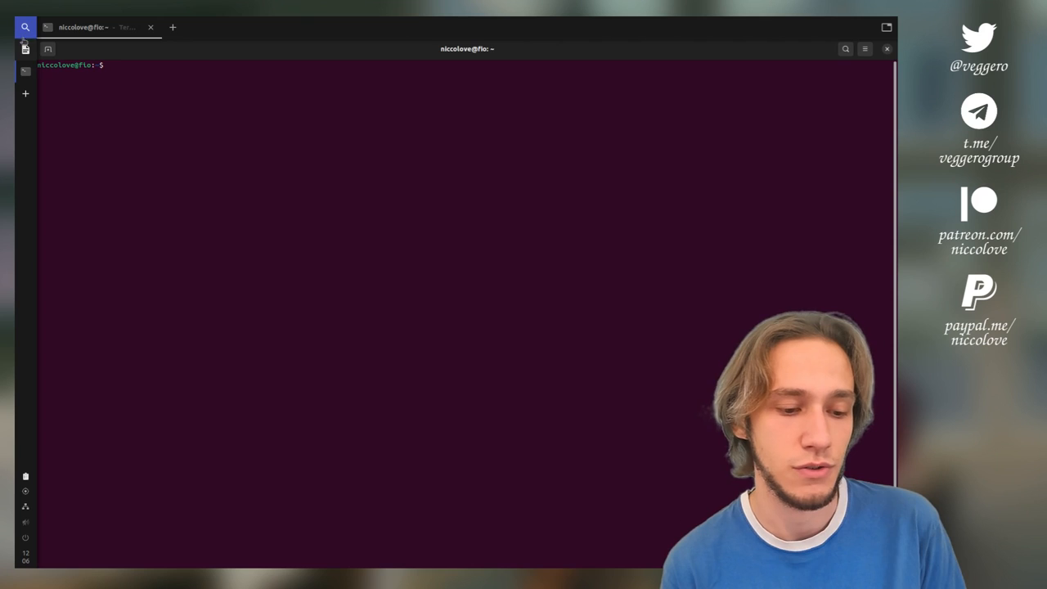
- Search apps for 'th' from the panel search and return to the Calendar tab
{"action": "left_click", "coordinate": [25, 26]}
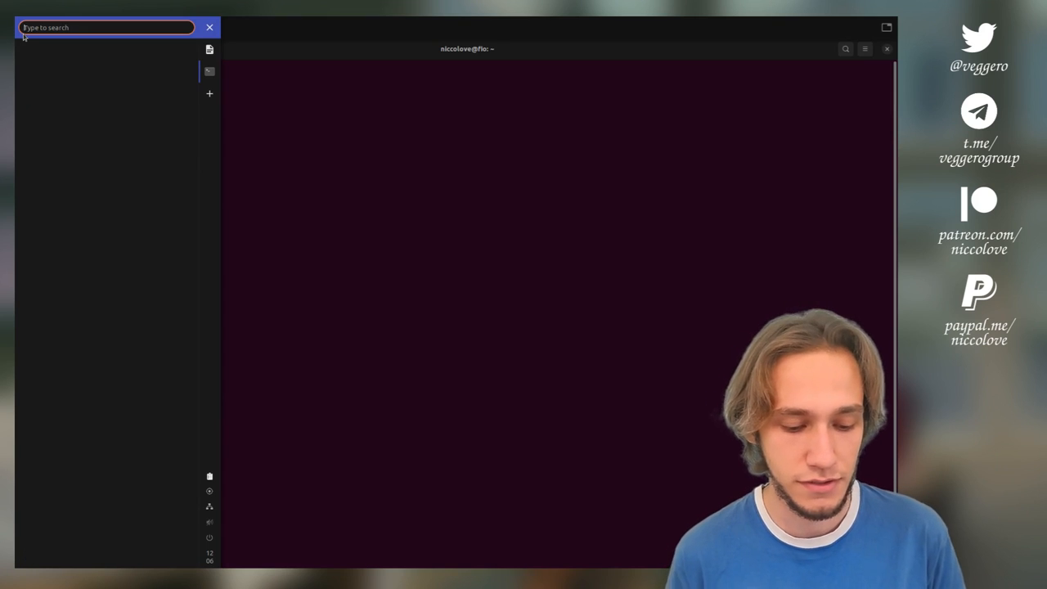
{"action": "type", "text": "th"}
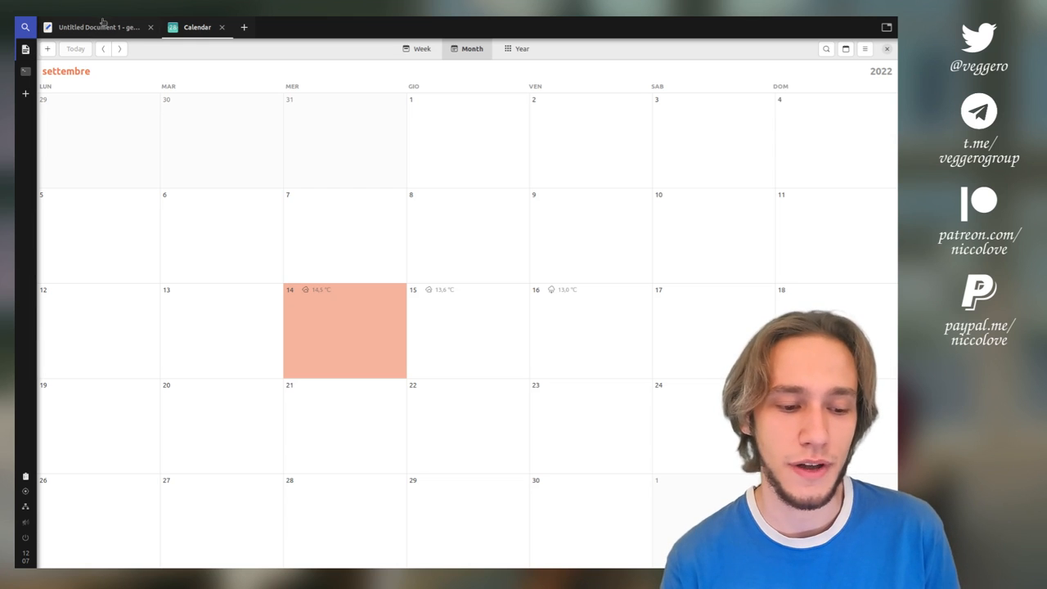
- Move the Terminal workspace to the top of the sidebar and show Untitled Document 1
{"action": "left_click", "coordinate": [99, 27]}
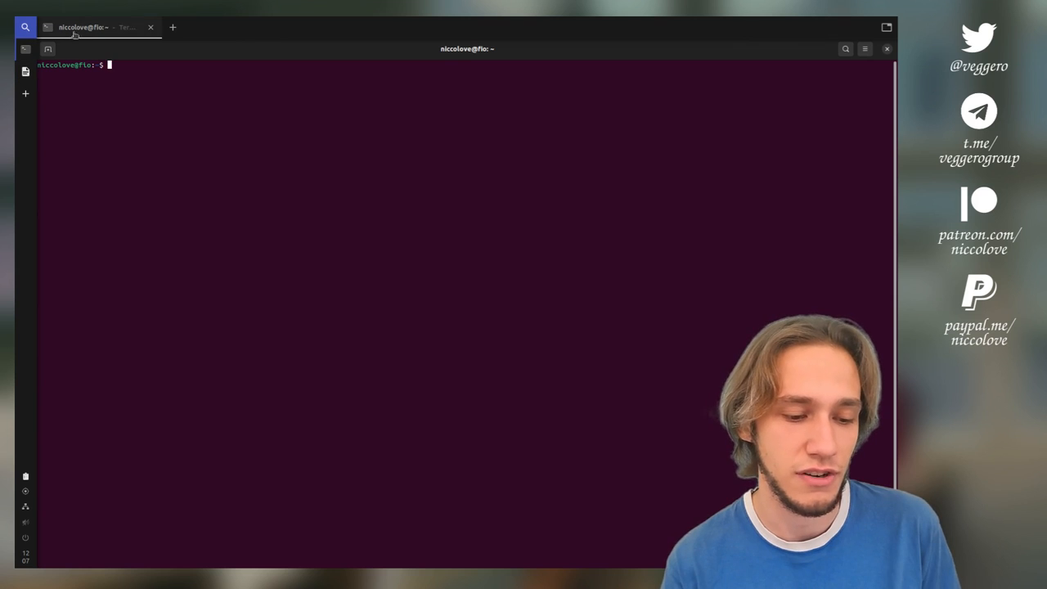
{"action": "left_click", "coordinate": [175, 27]}
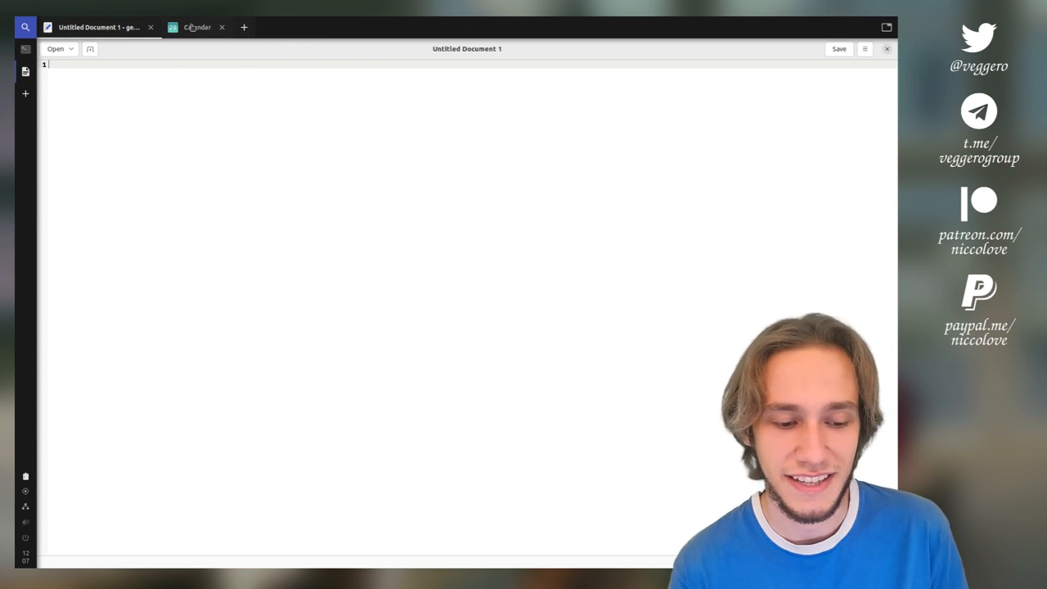
{"action": "left_click", "coordinate": [99, 27]}
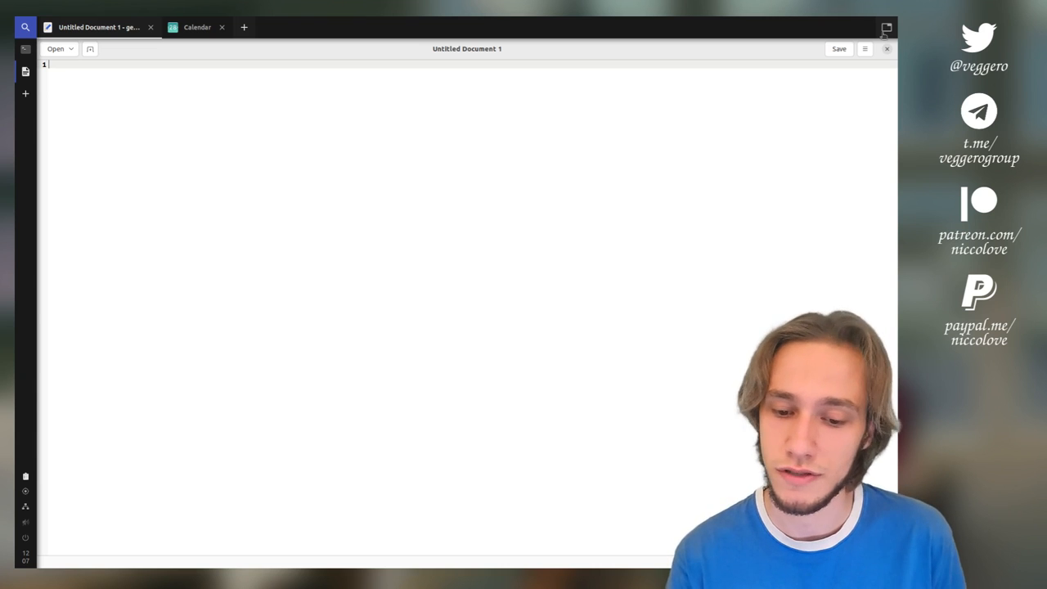
- Switch the workspace to column layout, reduced from three columns to two
{"action": "left_click", "coordinate": [886, 27]}
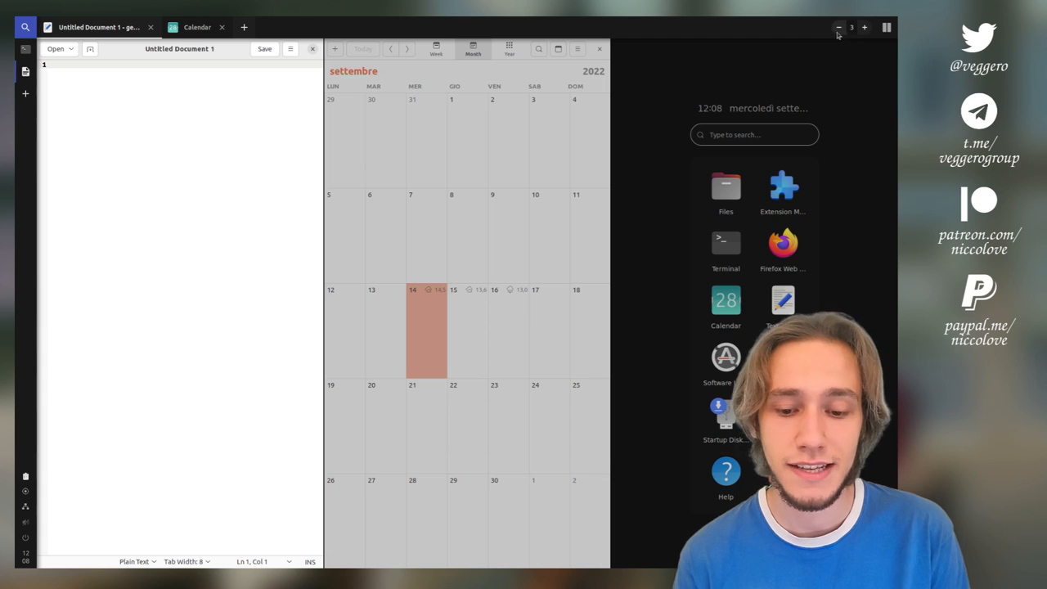
{"action": "left_click", "coordinate": [864, 27]}
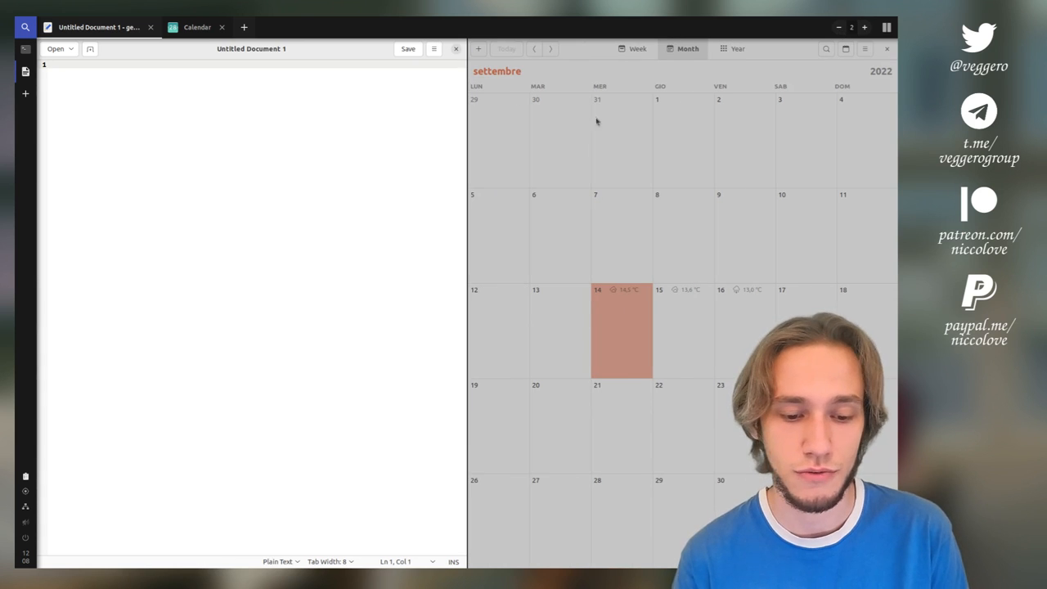
{"action": "mouse_move", "coordinate": [557, 200]}
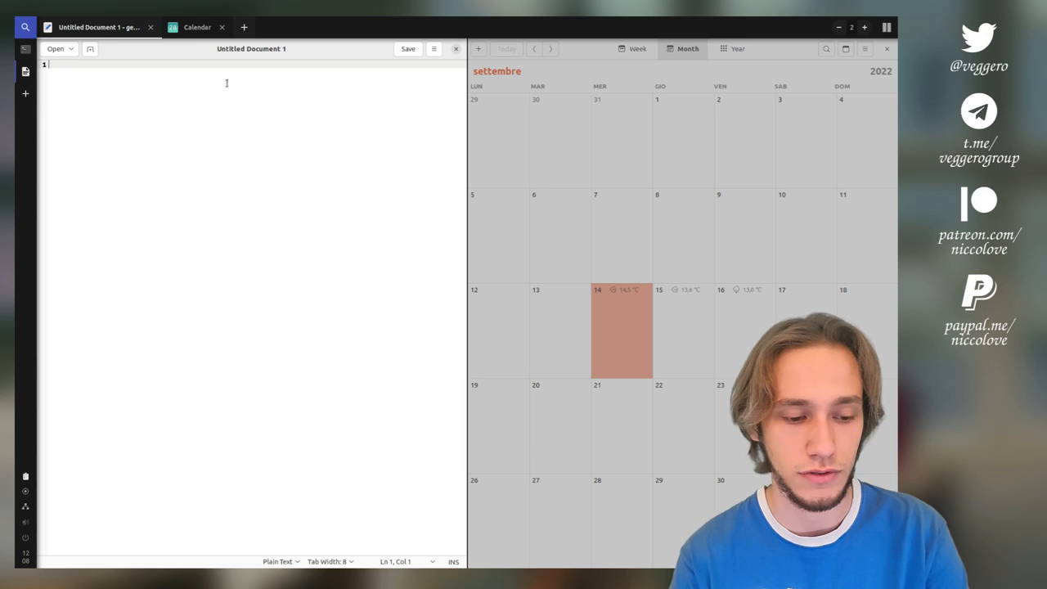
{"action": "type", "text": "beutnaoh"}
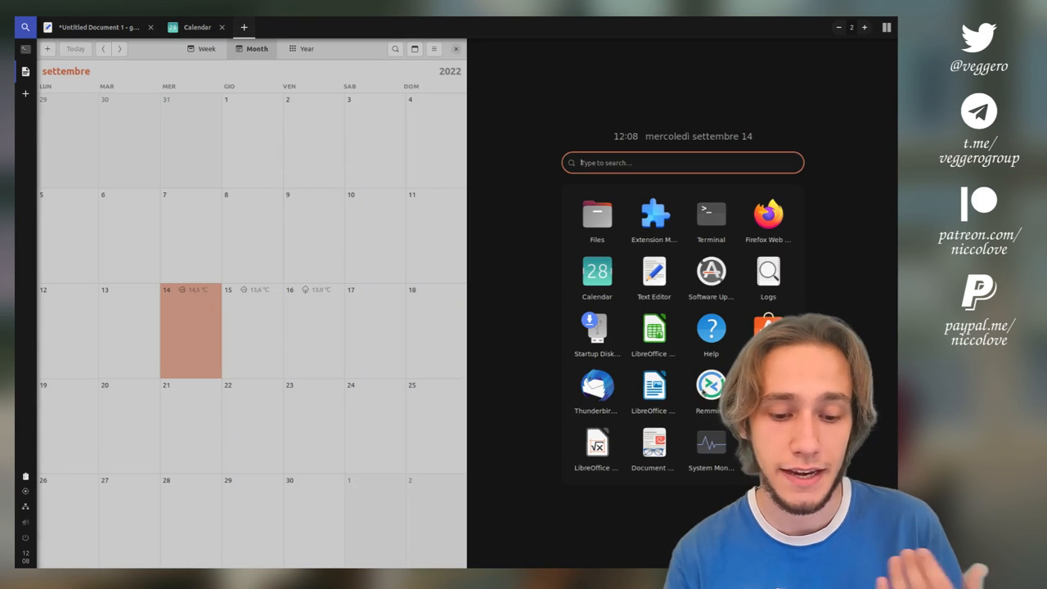
{"action": "mouse_move", "coordinate": [653, 272]}
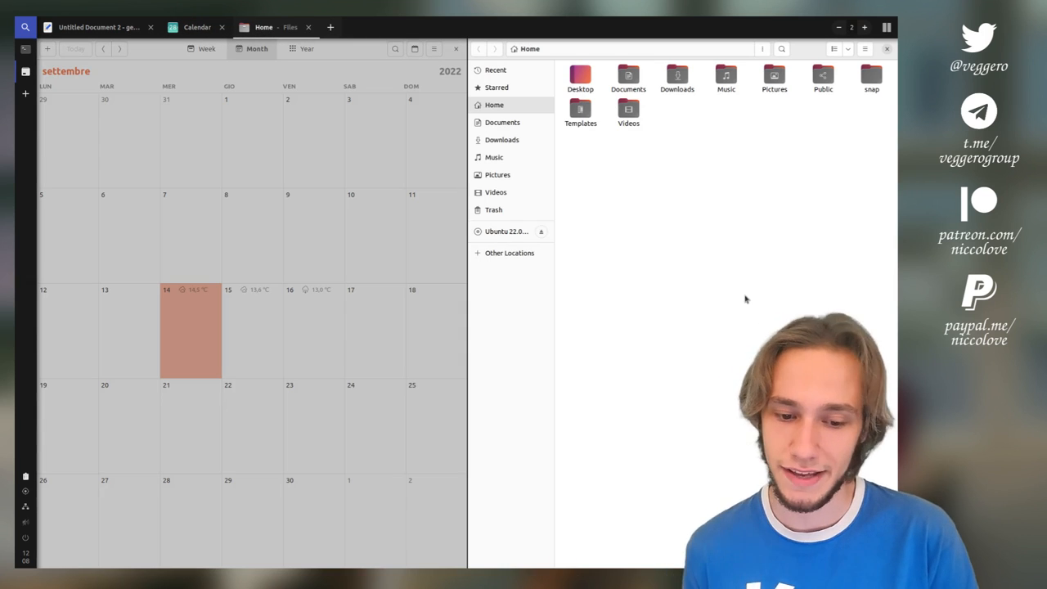
- Launch Files at the Home folder in the right column beside Calendar
{"action": "left_click", "coordinate": [313, 238]}
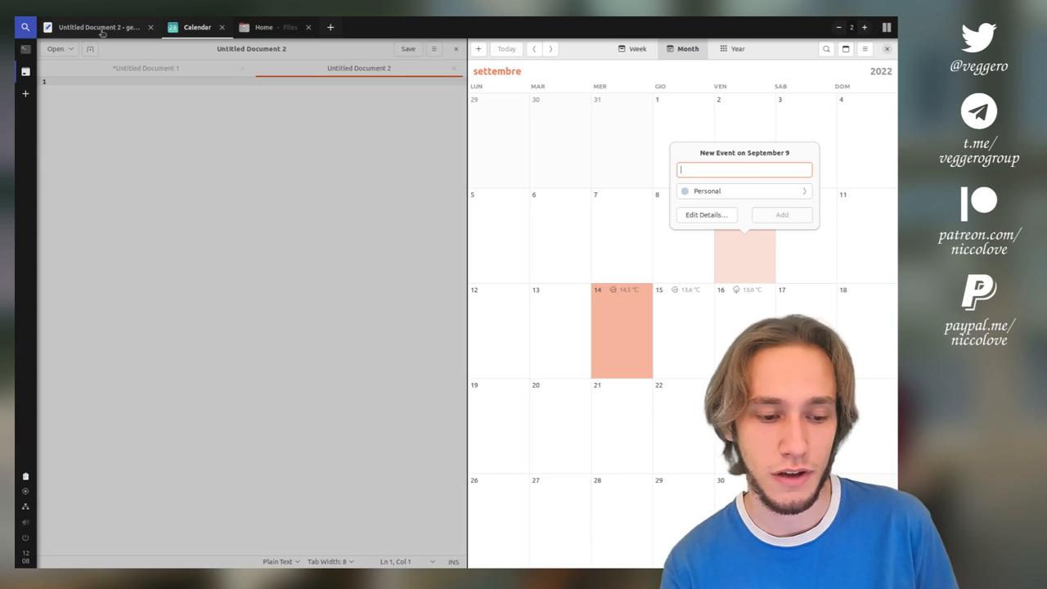
- Tile Text Editor, Calendar and Files into three side-by-side columns
{"action": "left_click", "coordinate": [263, 27]}
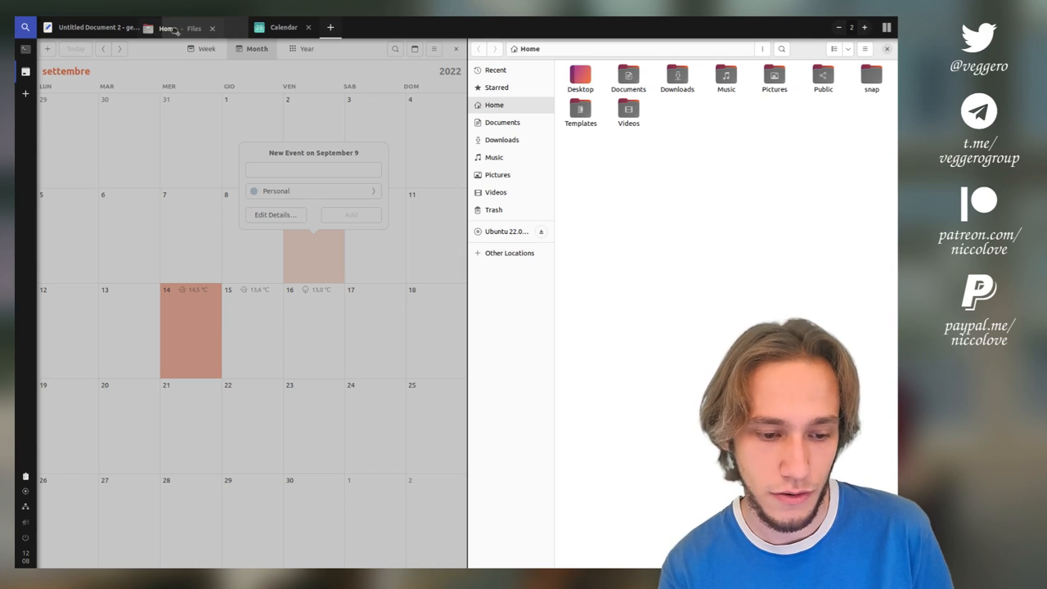
{"action": "left_click", "coordinate": [98, 27]}
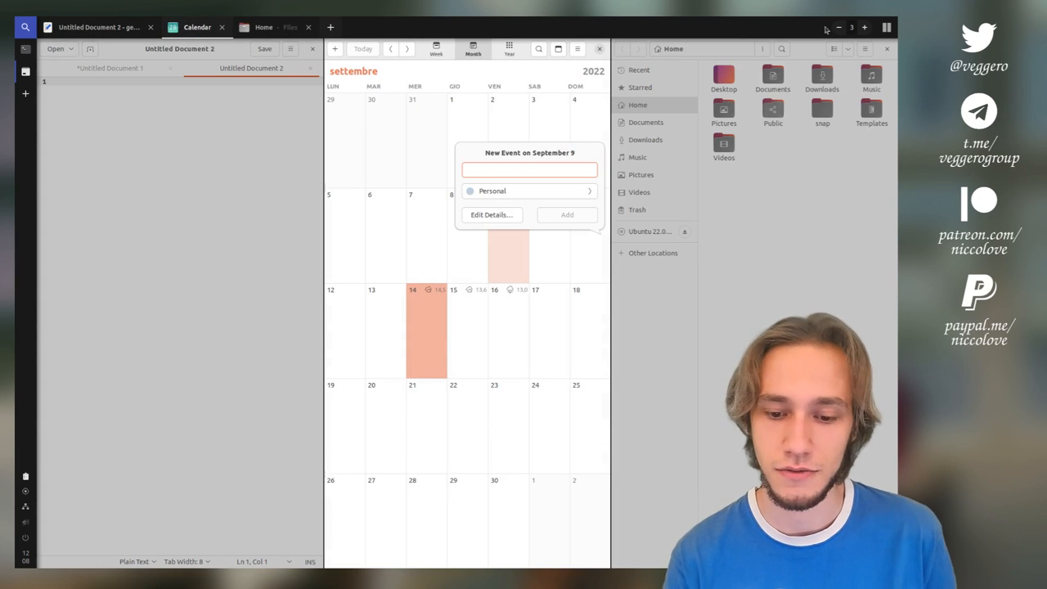
- Switch to the half layout: document on the left, Calendar above Files on the right
{"action": "left_click", "coordinate": [885, 27]}
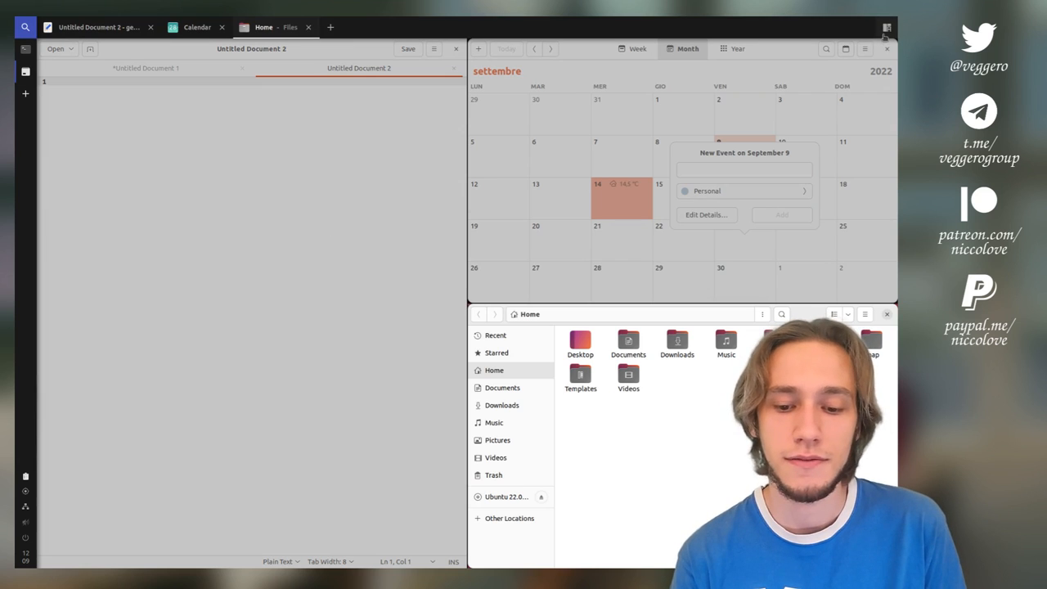
- Select the float layout so Calendar floats freely over the desktop
{"action": "left_click", "coordinate": [886, 27]}
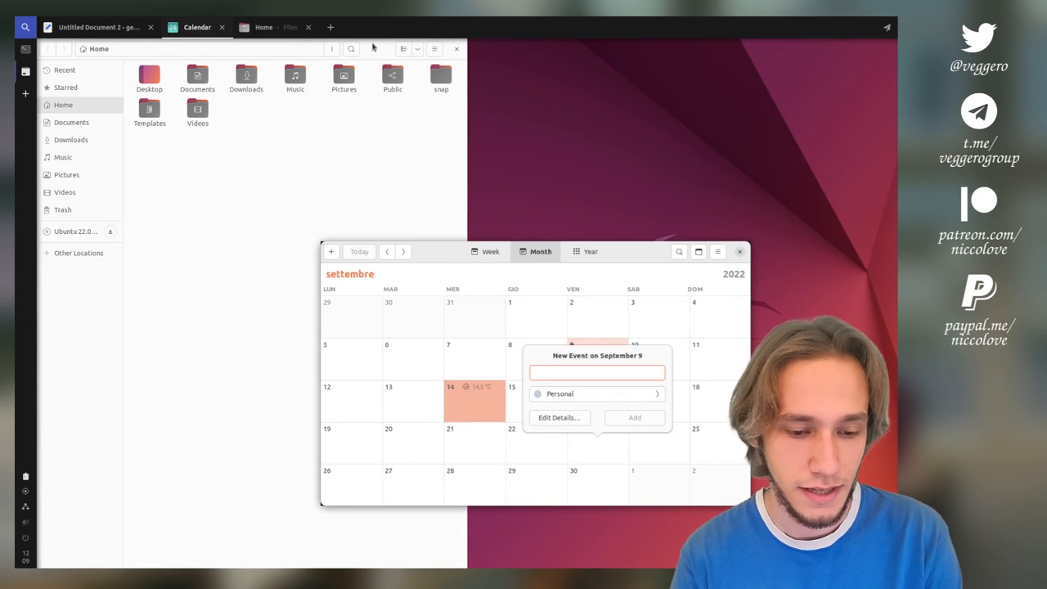
- Add a blank workspace from the left panel, showing only the app launcher
{"action": "left_click", "coordinate": [98, 27]}
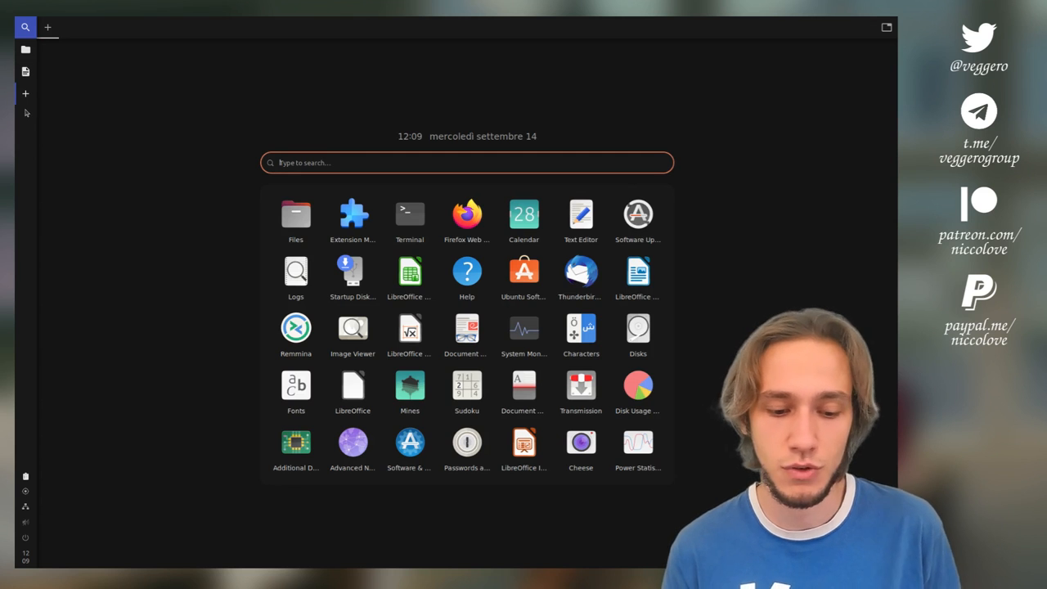
- Launch Text Editor in the new workspace, then switch to another workspace from the top bar
{"action": "left_click", "coordinate": [581, 214]}
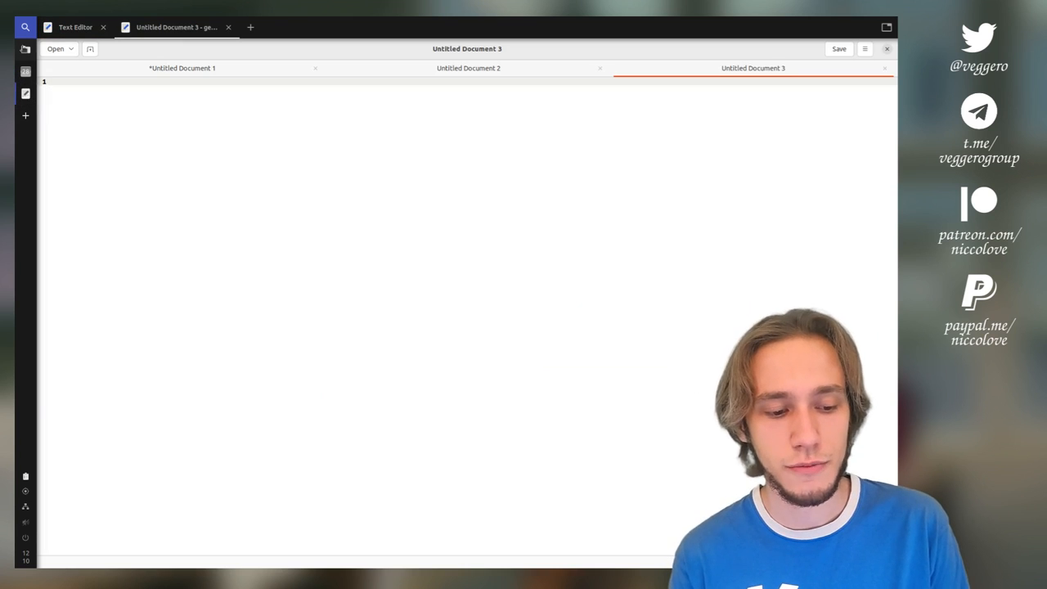
{"action": "left_click", "coordinate": [103, 27]}
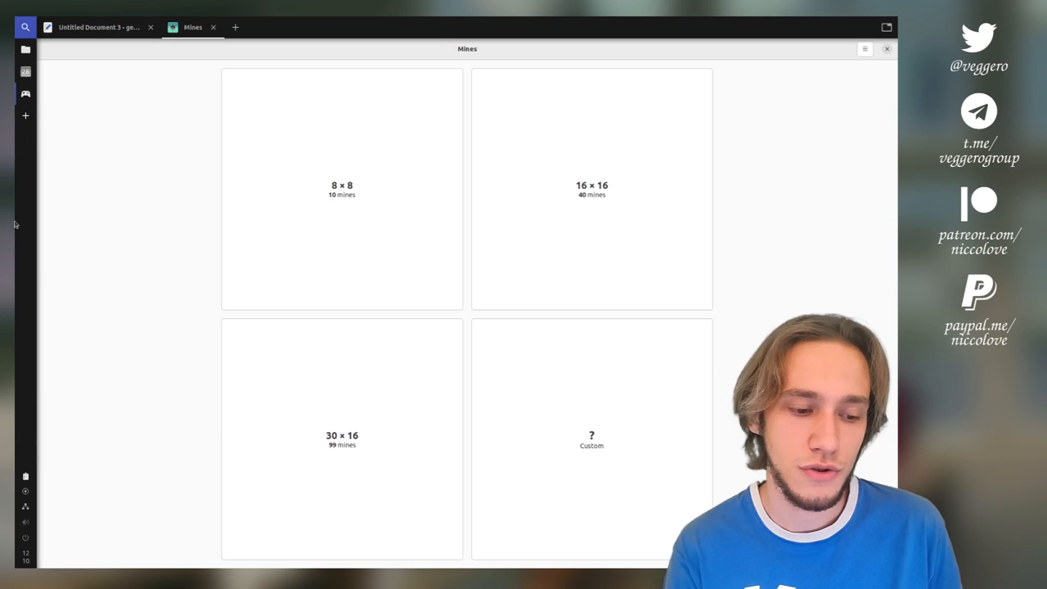
{"action": "mouse_move", "coordinate": [495, 371]}
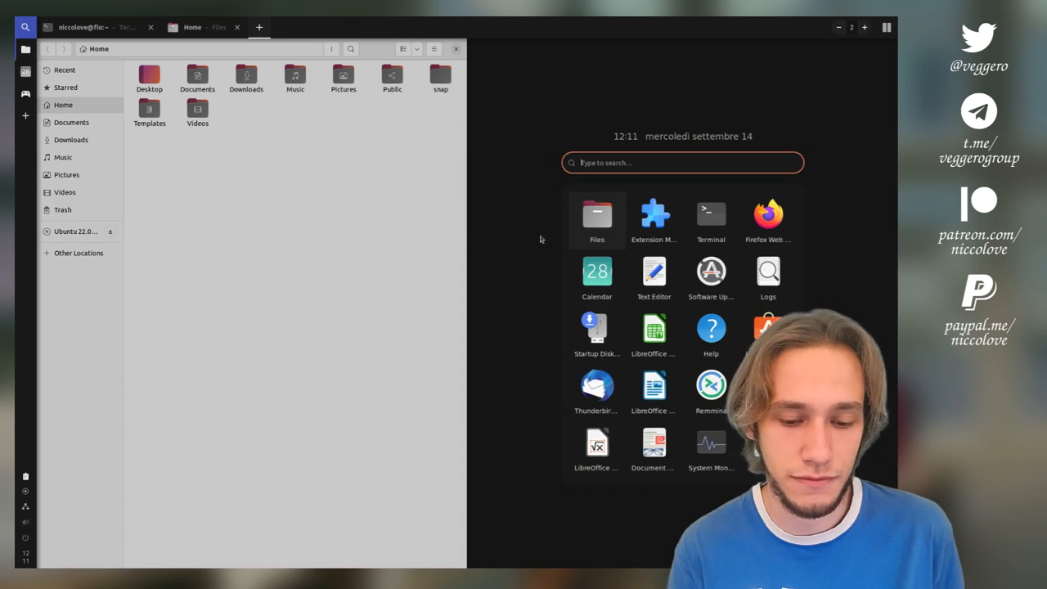
- Launch Logs beside Files, then switch to the Calendar workspace
{"action": "left_click", "coordinate": [767, 278]}
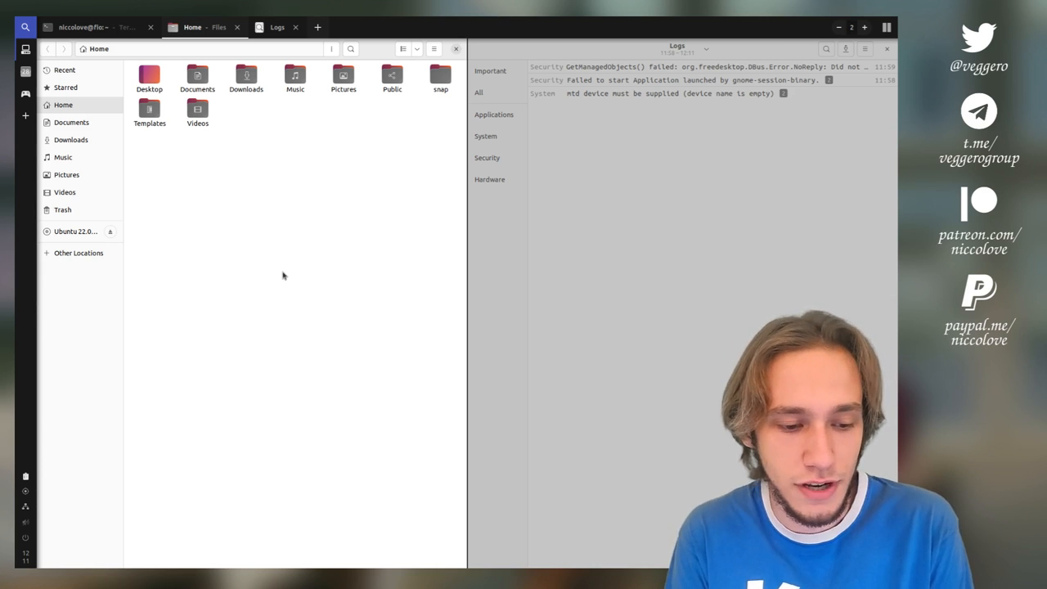
{"action": "left_click", "coordinate": [81, 27]}
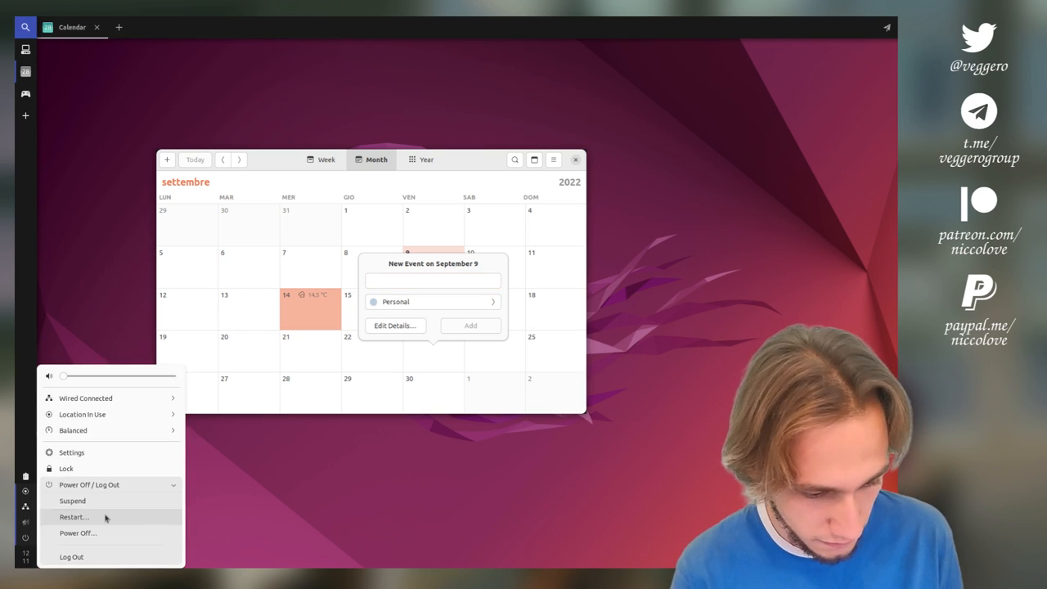
{"action": "left_click", "coordinate": [74, 516]}
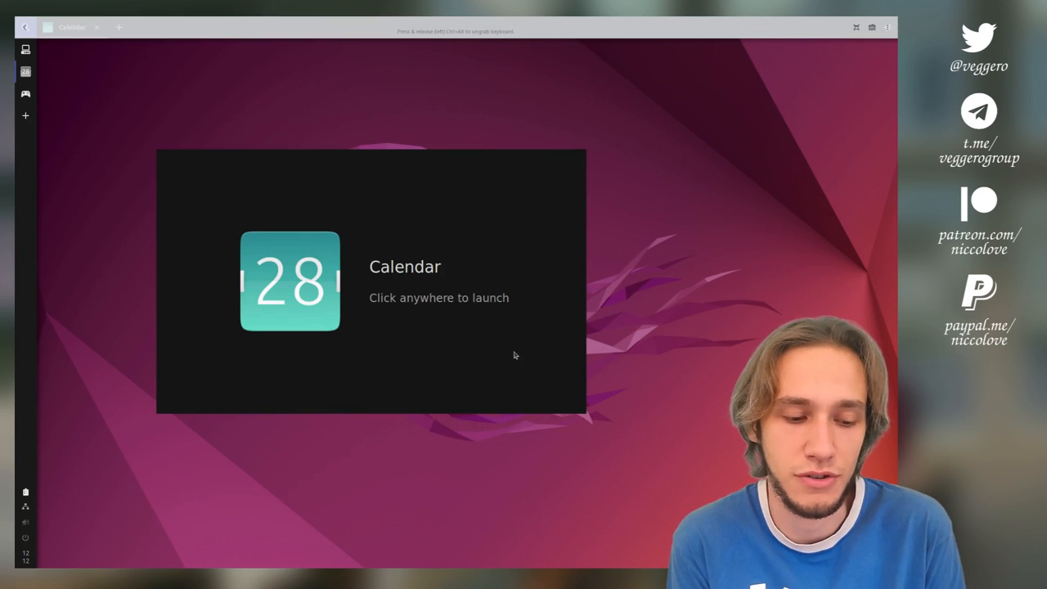
{"action": "mouse_move", "coordinate": [661, 242]}
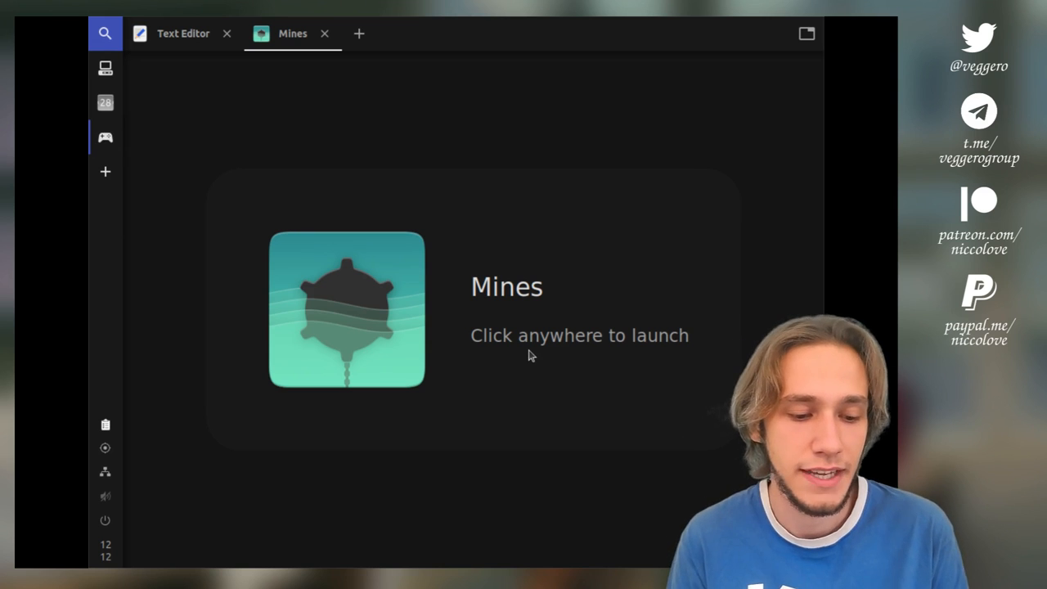
- Relaunch the restored Mines placeholder tab beside Text Editor
{"action": "left_click", "coordinate": [530, 355]}
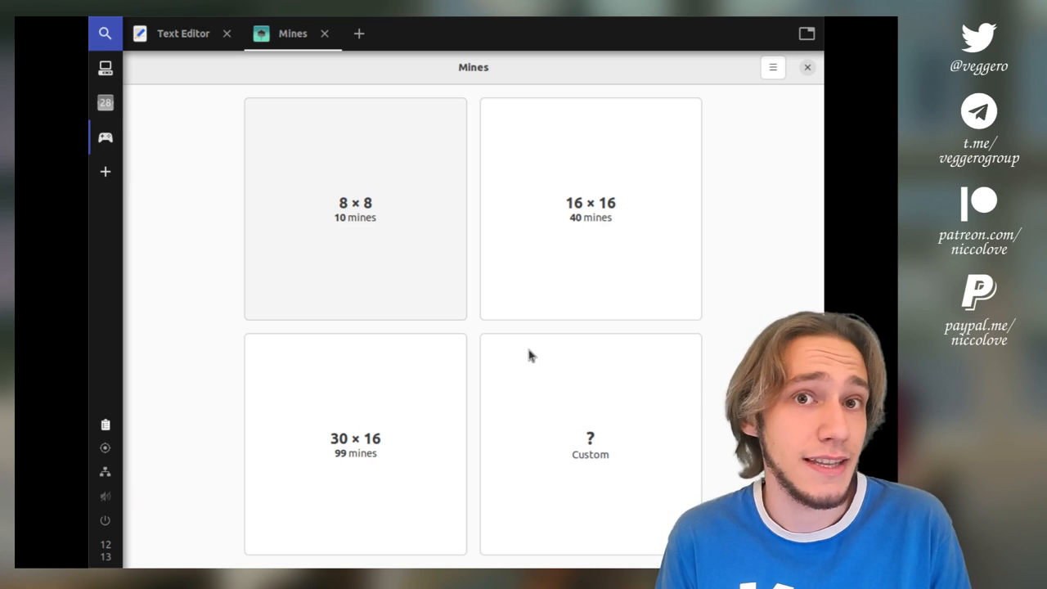
{"action": "mouse_move", "coordinate": [223, 172]}
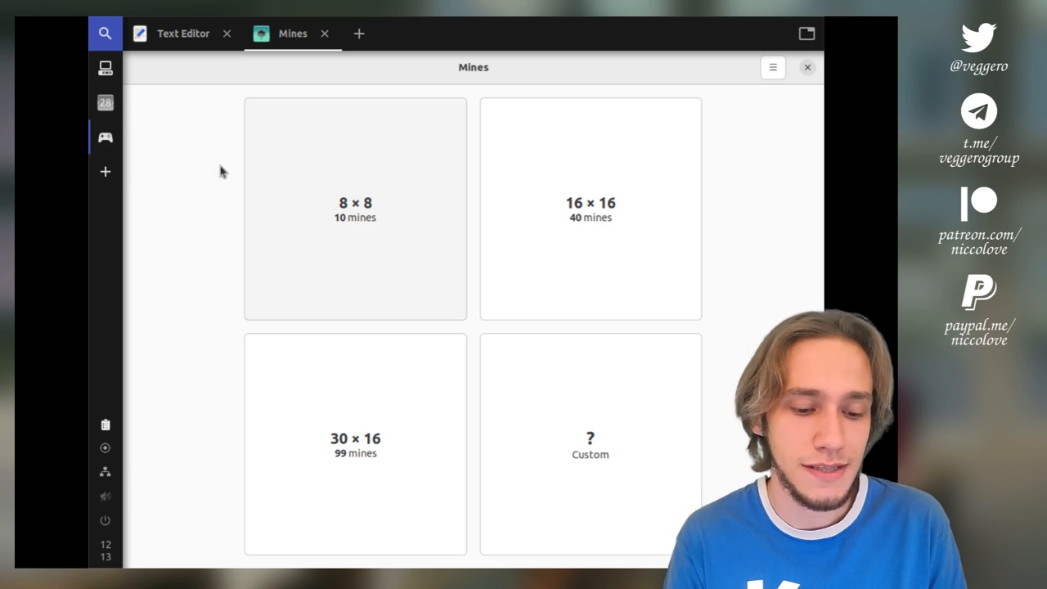